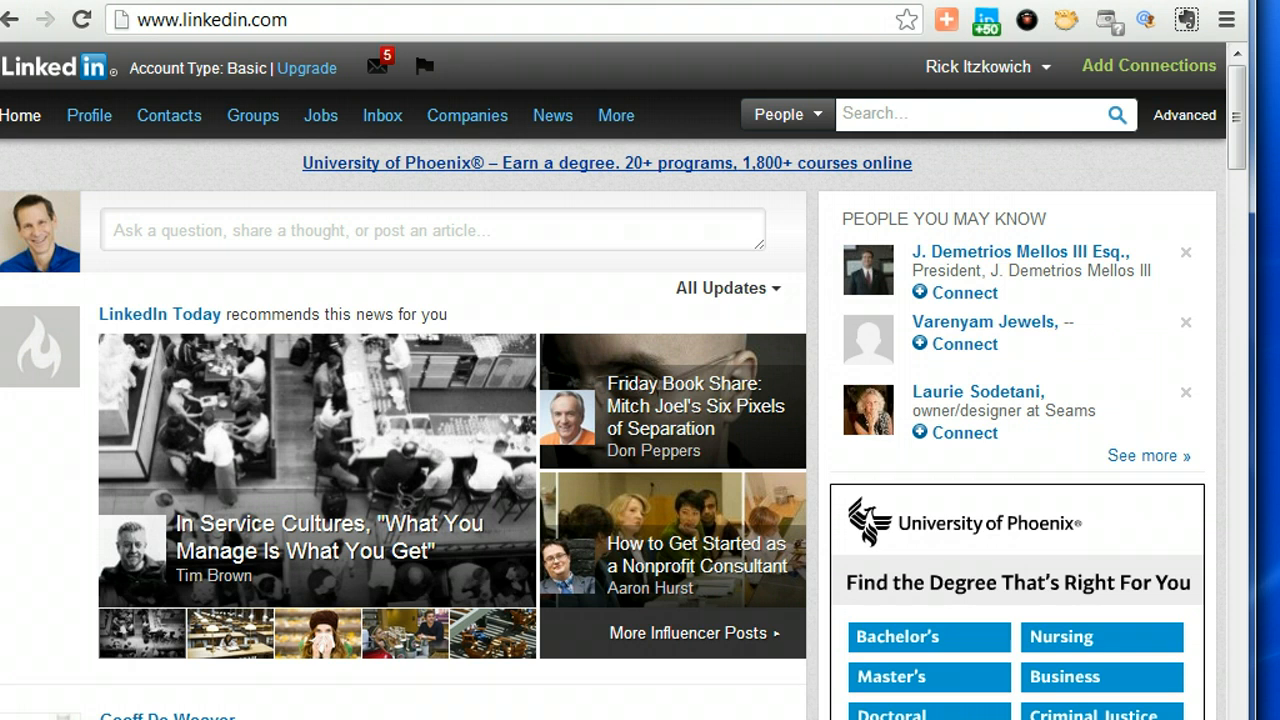
# - Start a blank new message from the Inbox menu's Compose Message option
pyautogui.click(380, 114)
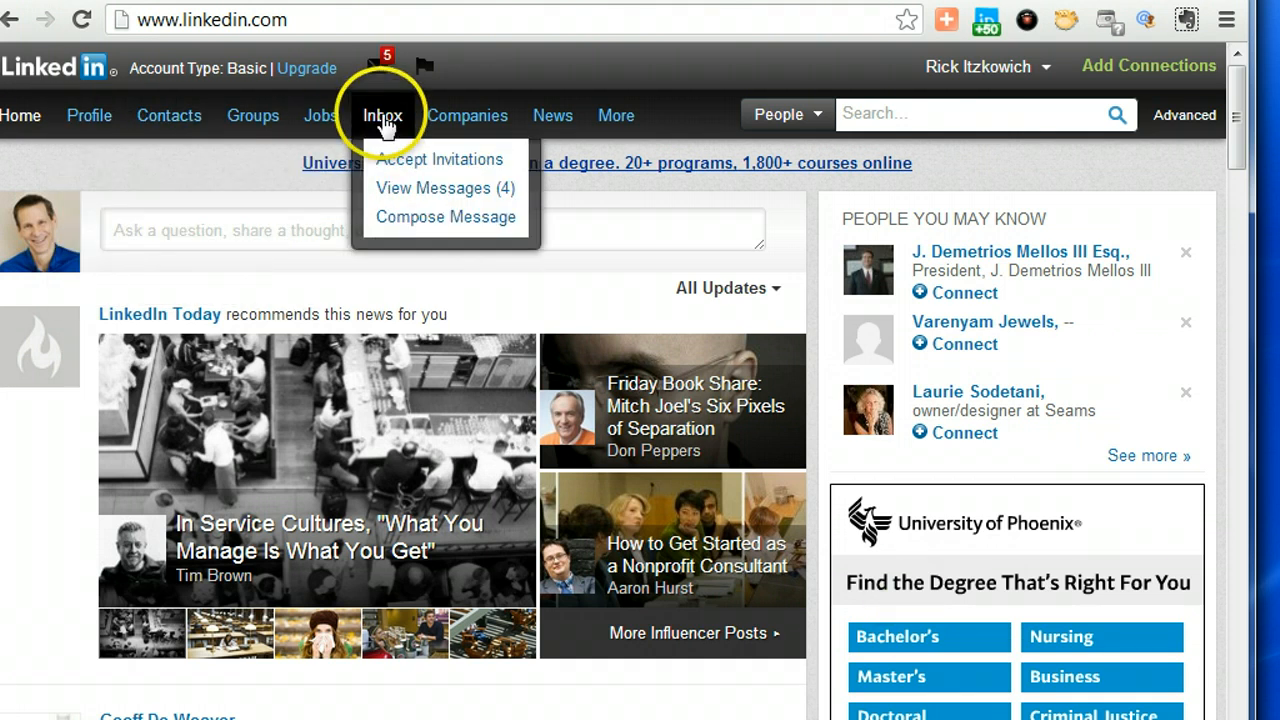
pyautogui.click(444, 216)
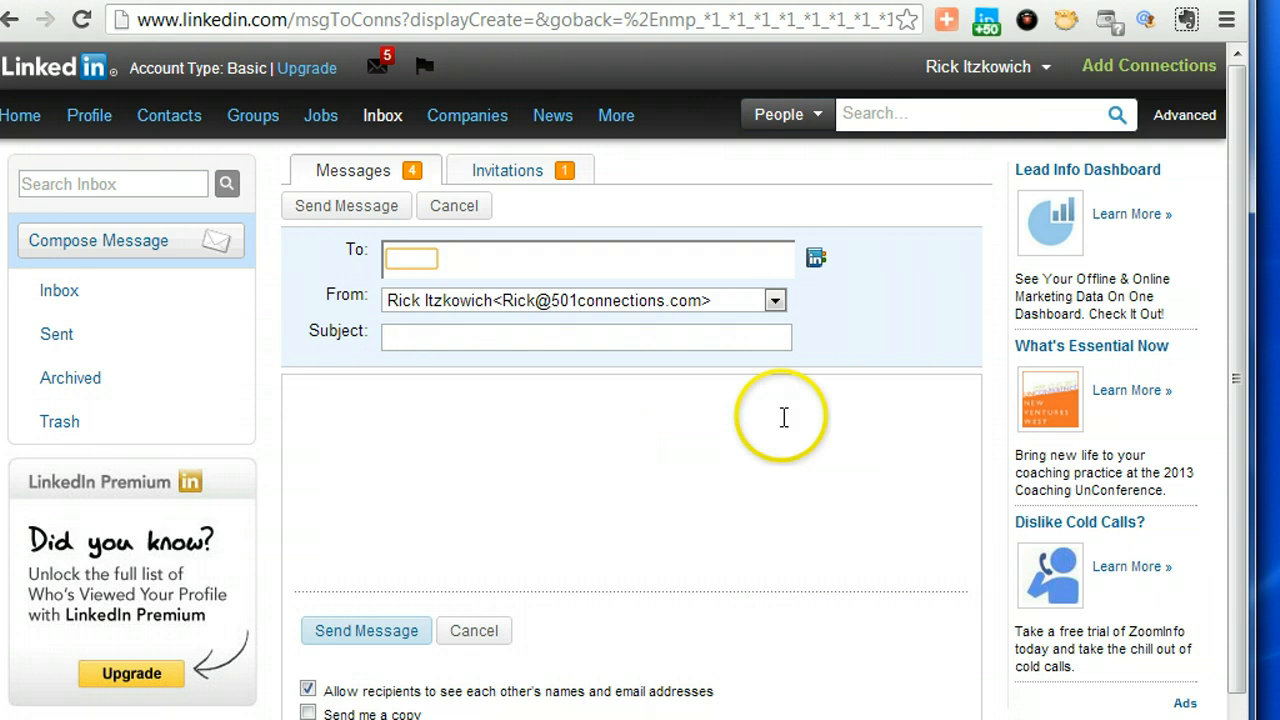
pyautogui.moveTo(720, 404)
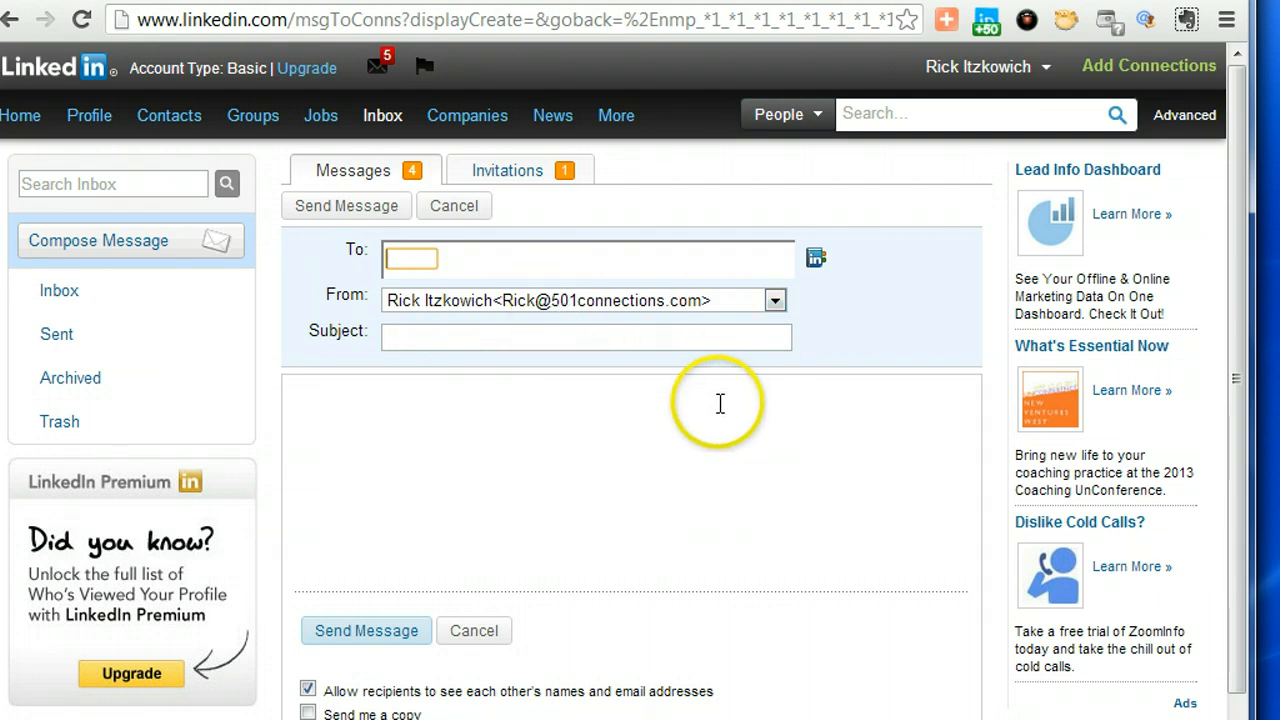
pyautogui.moveTo(816, 258)
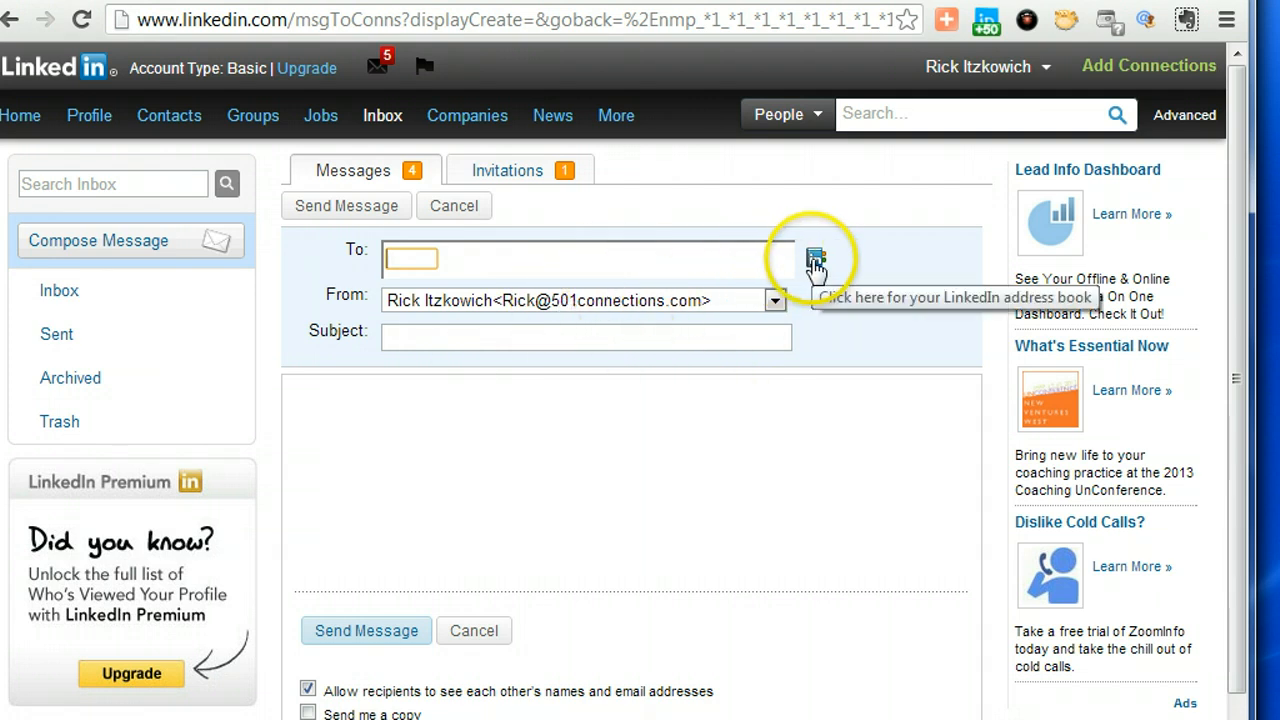
# - Open the Choose Connections dialog and tick the first connections as recipients
pyautogui.click(812, 252)
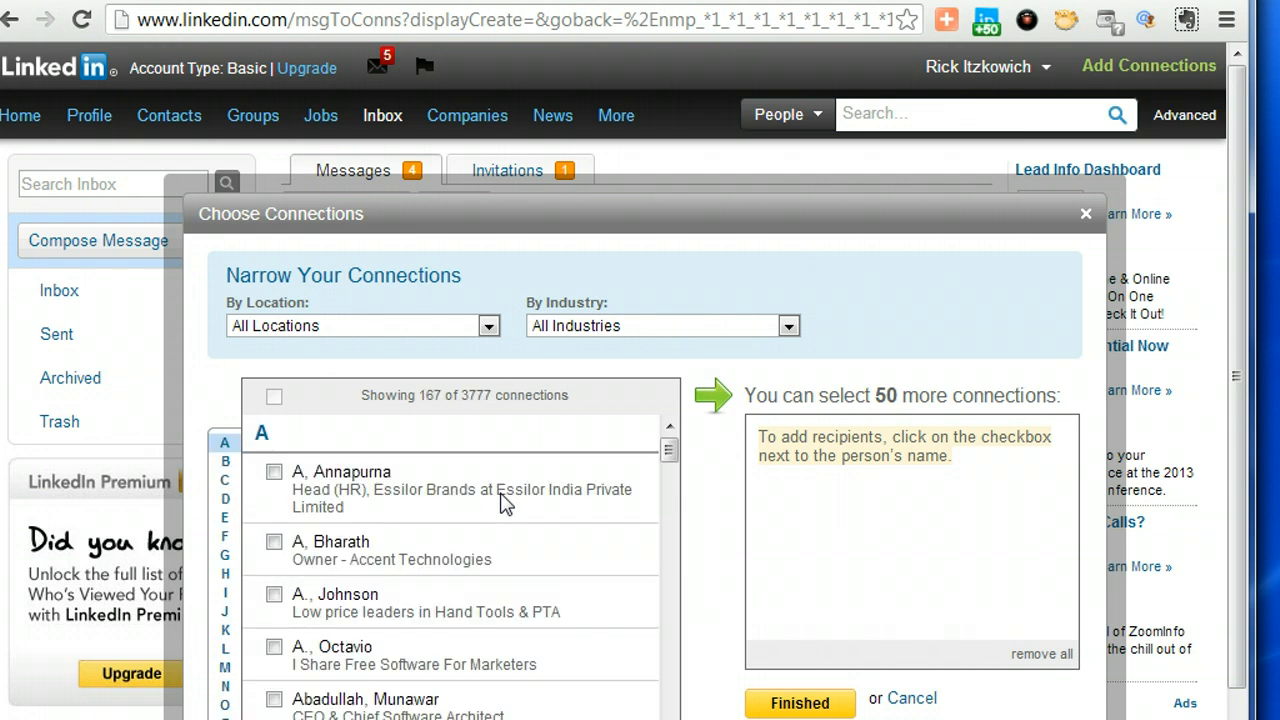
pyautogui.scroll(-3)
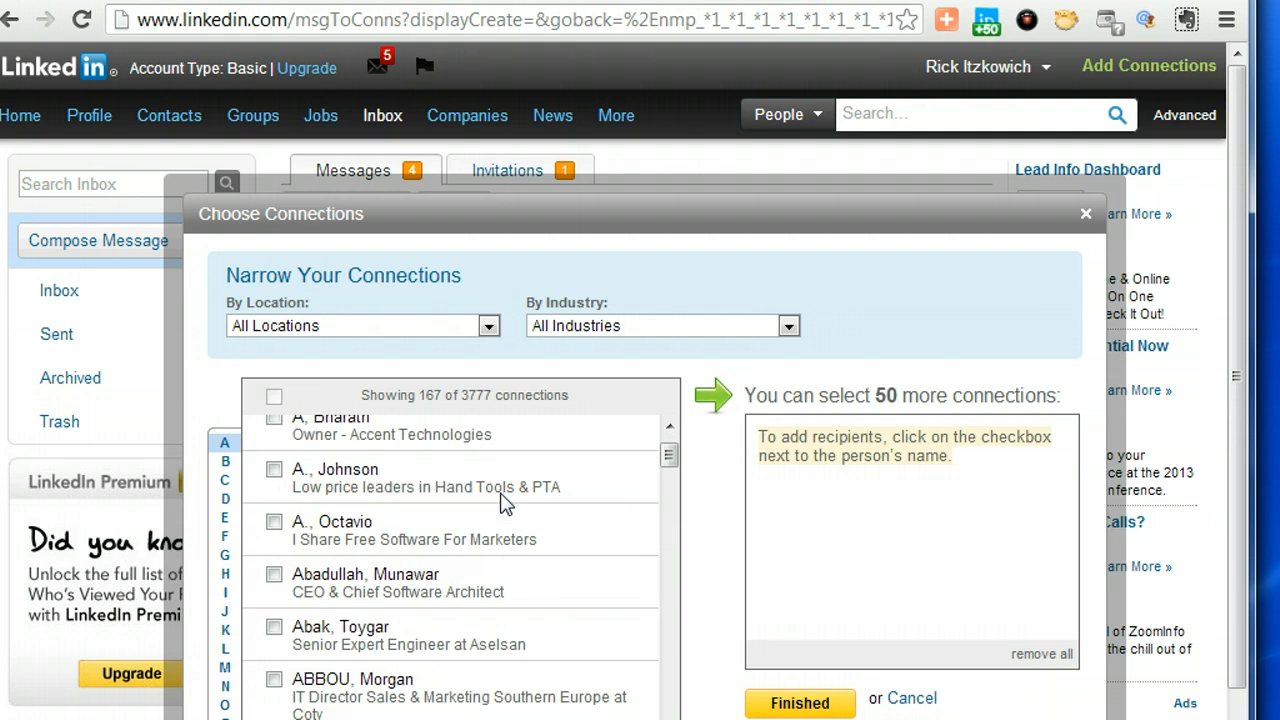
pyautogui.click(274, 472)
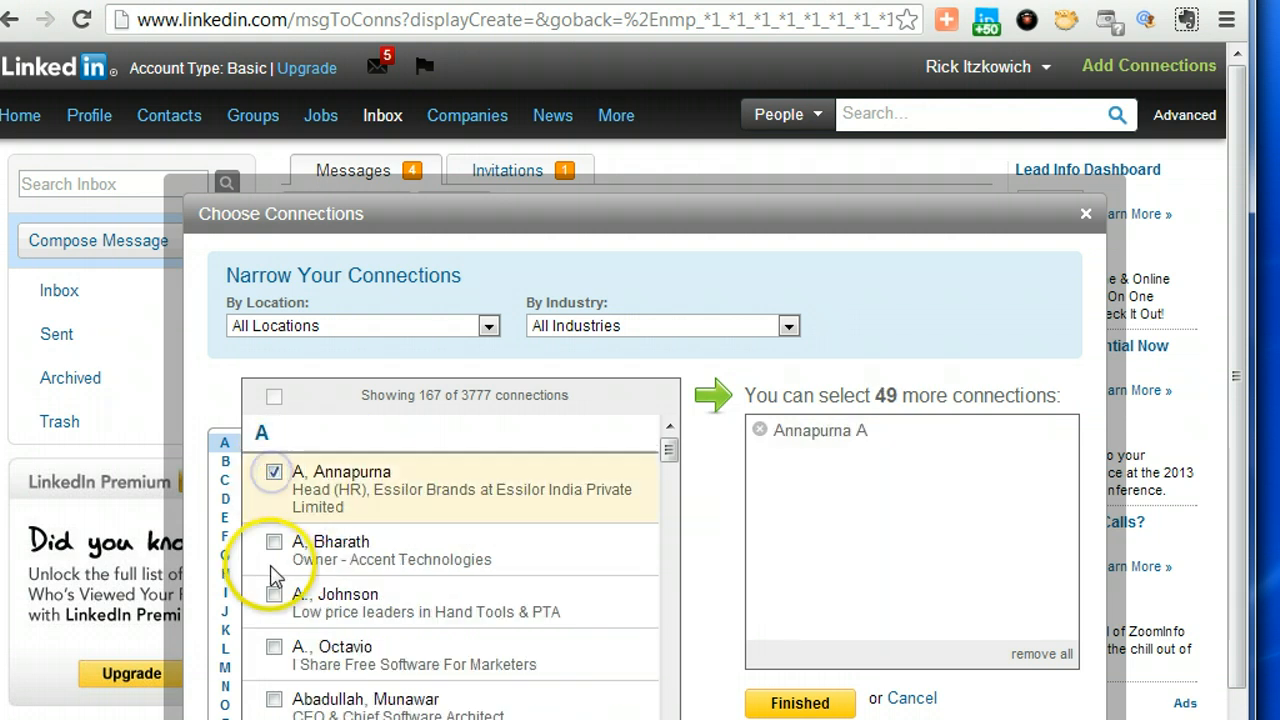
pyautogui.click(274, 542)
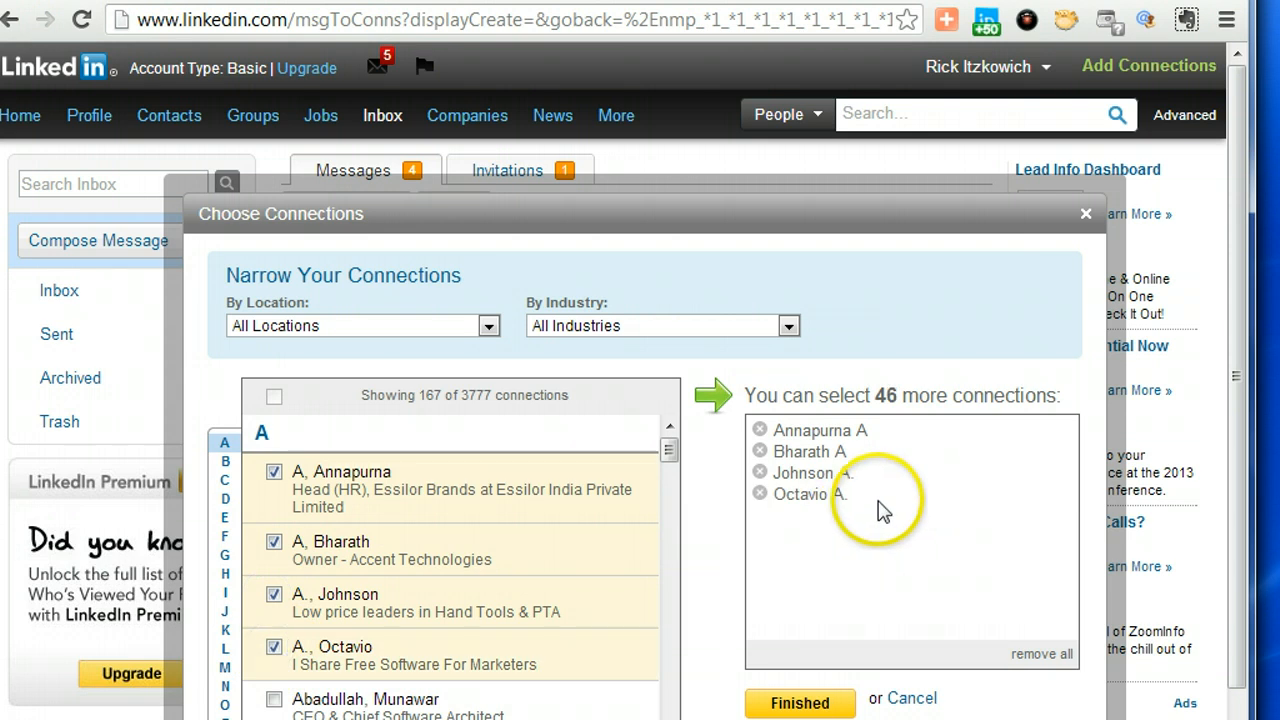
pyautogui.moveTo(950, 486)
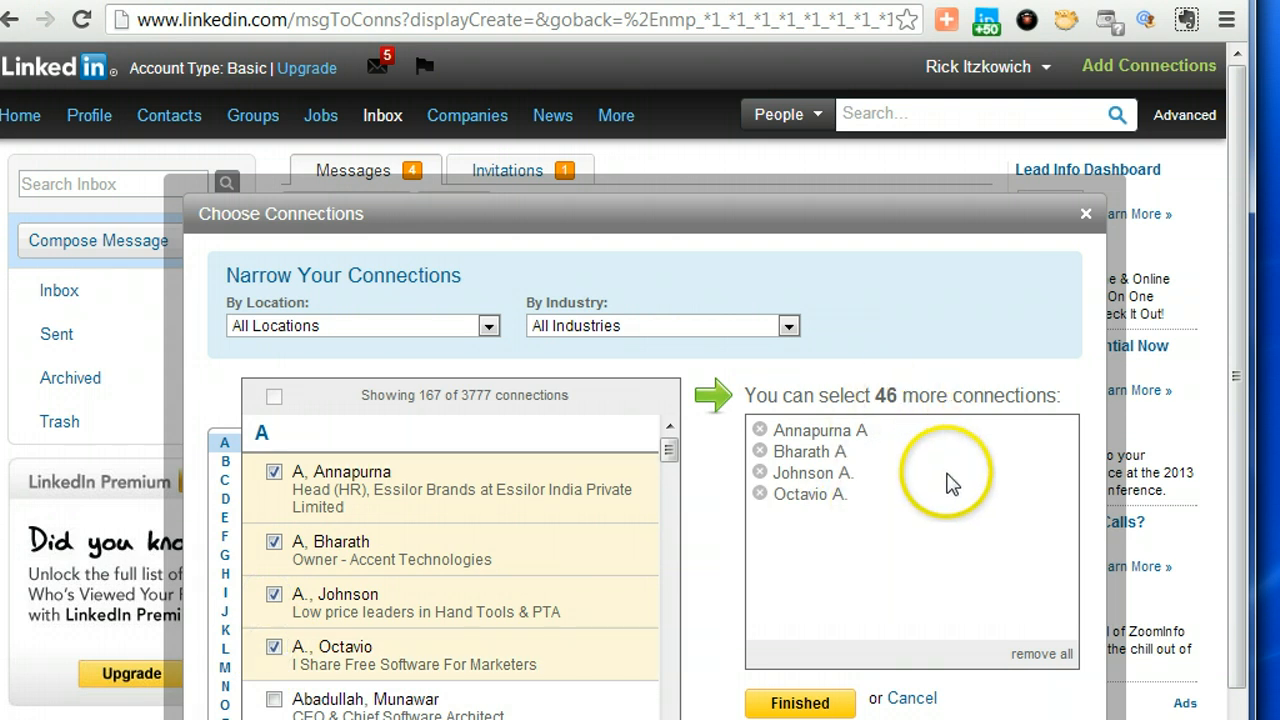
pyautogui.moveTo(800, 700)
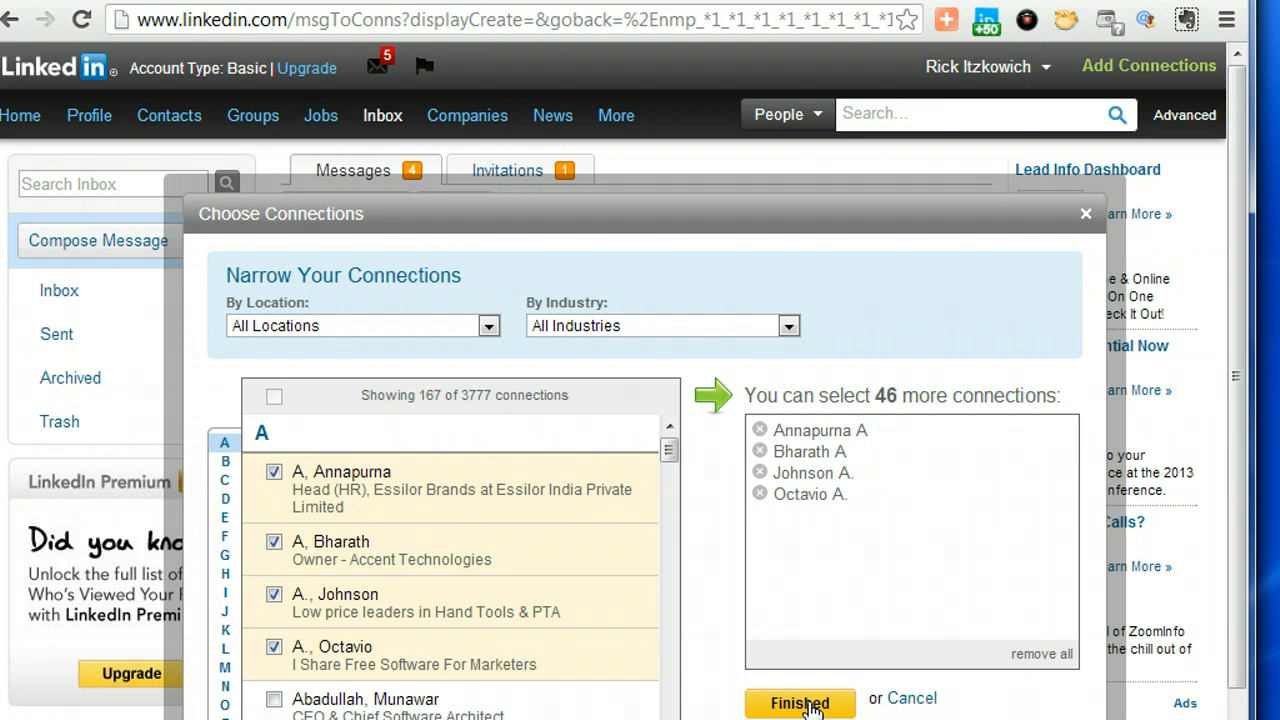
# - Confirm the chosen recipients into the To: field and enter placeholder text 'dfg gggg' in the body
pyautogui.click(796, 702)
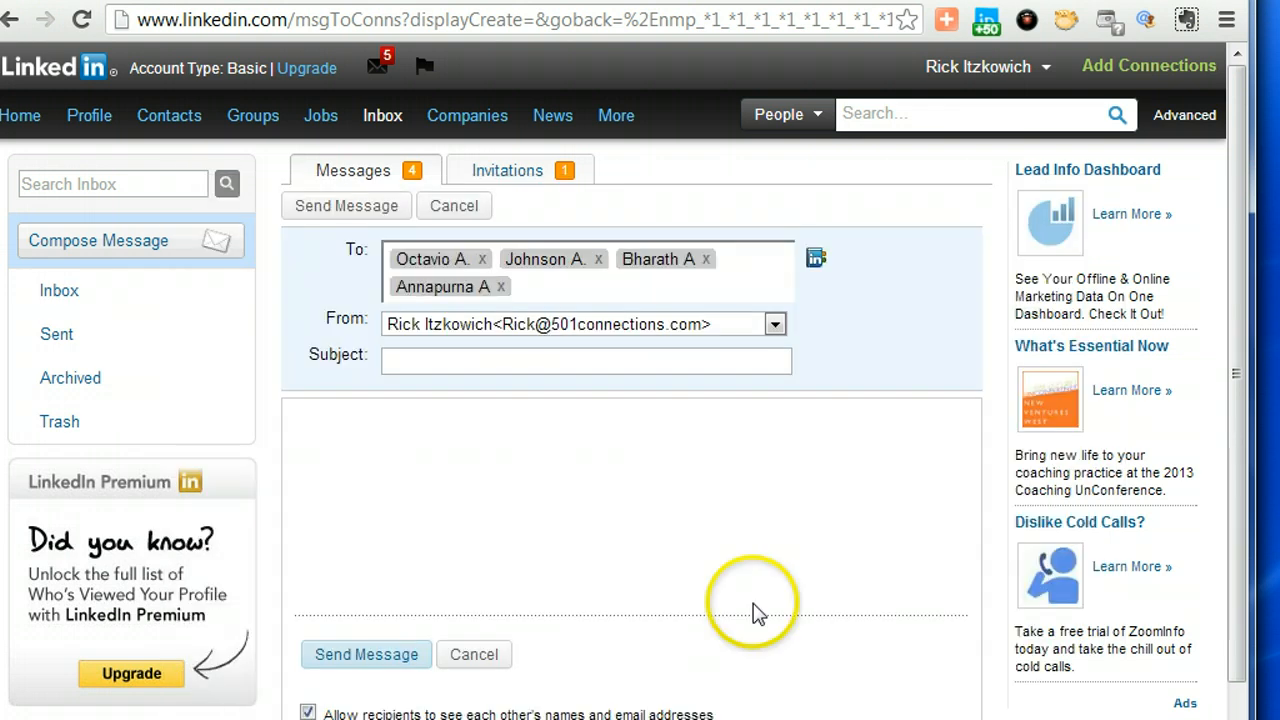
pyautogui.scroll(-3)
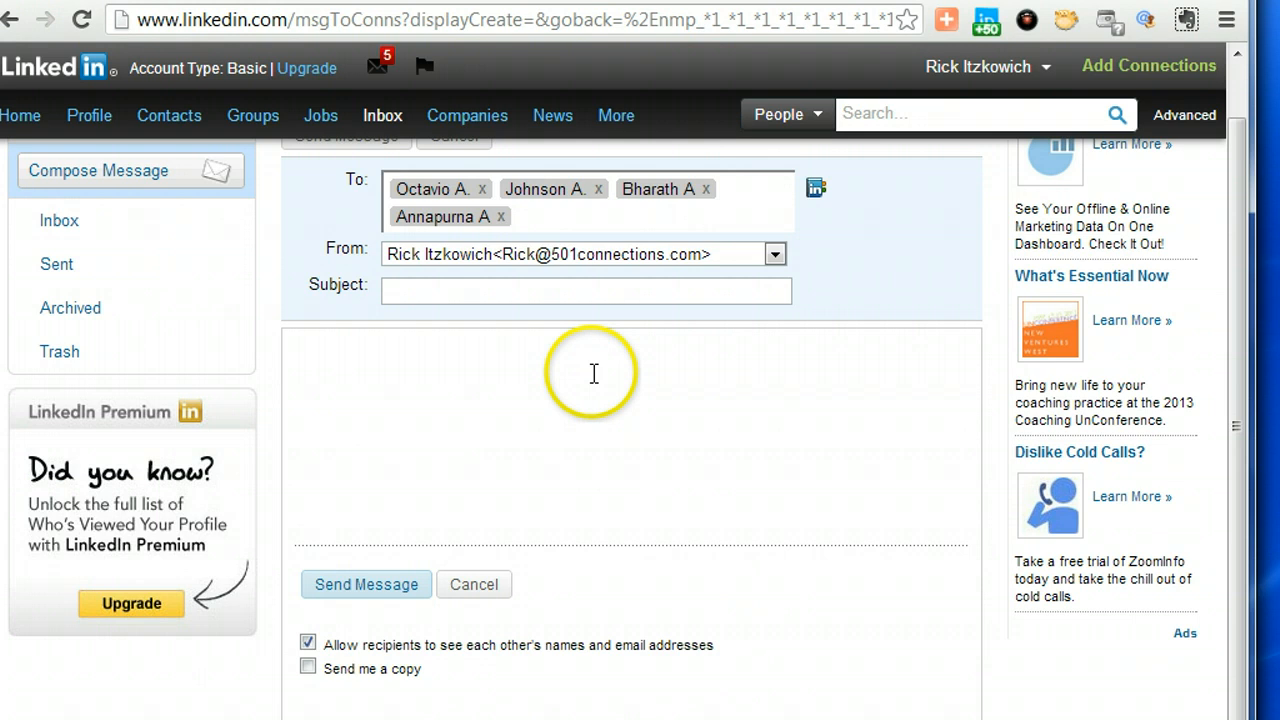
pyautogui.write('dfg')
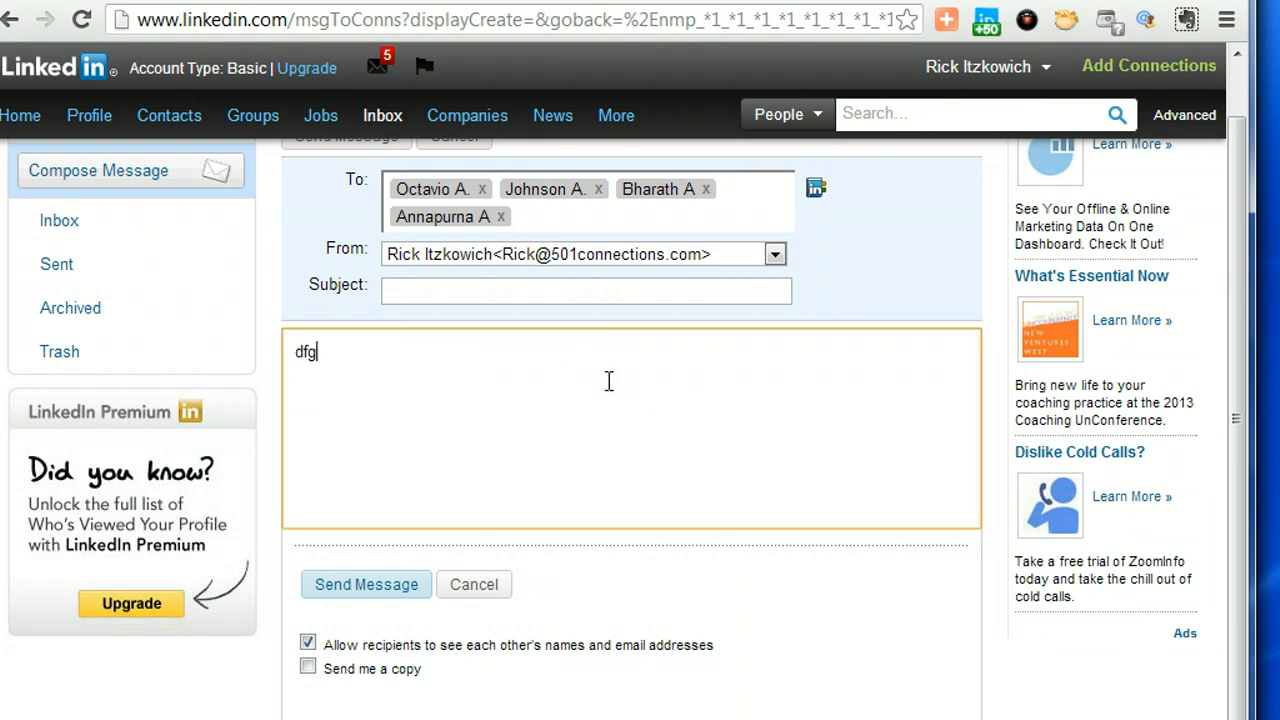
pyautogui.write('gggg')
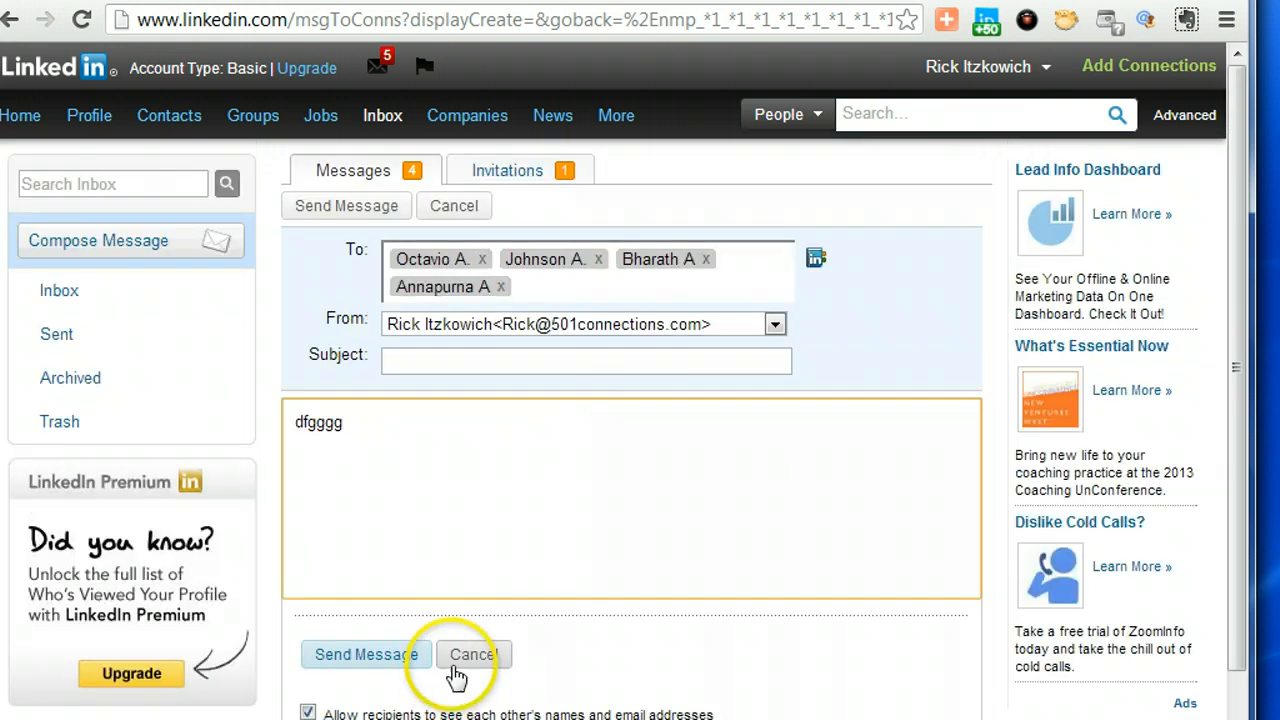
pyautogui.scroll(-3)
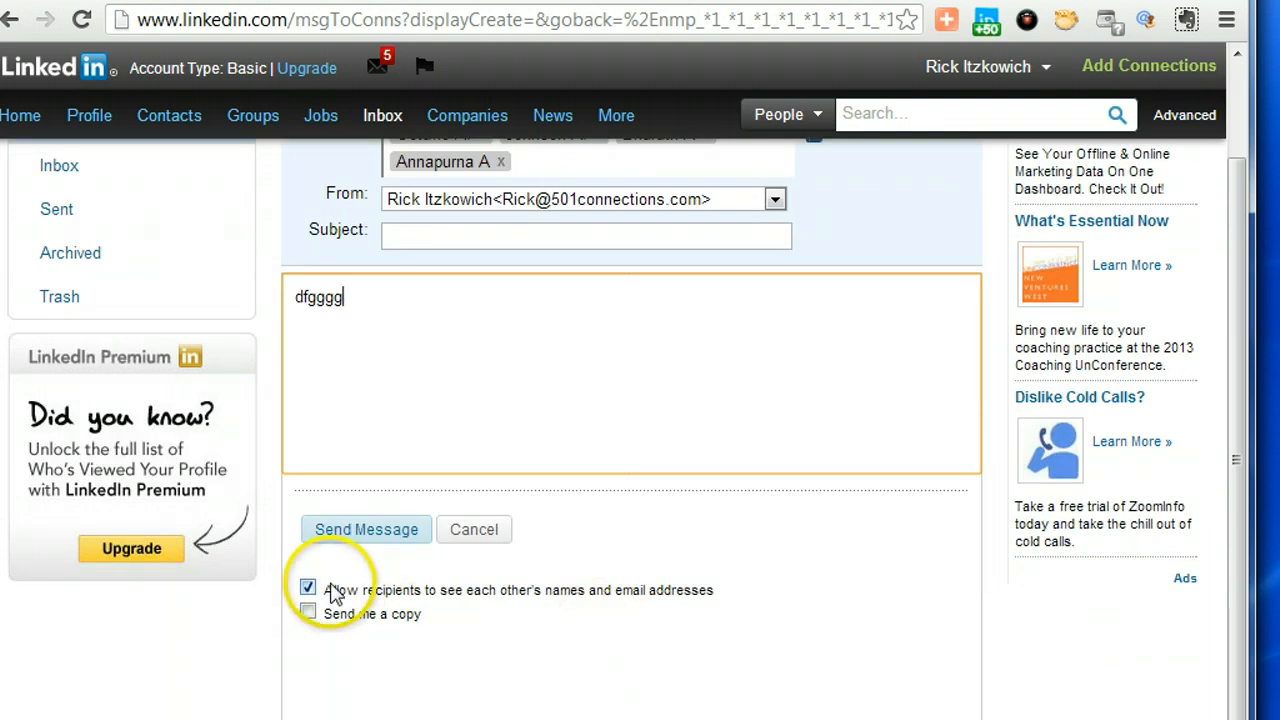
pyautogui.moveTo(502, 632)
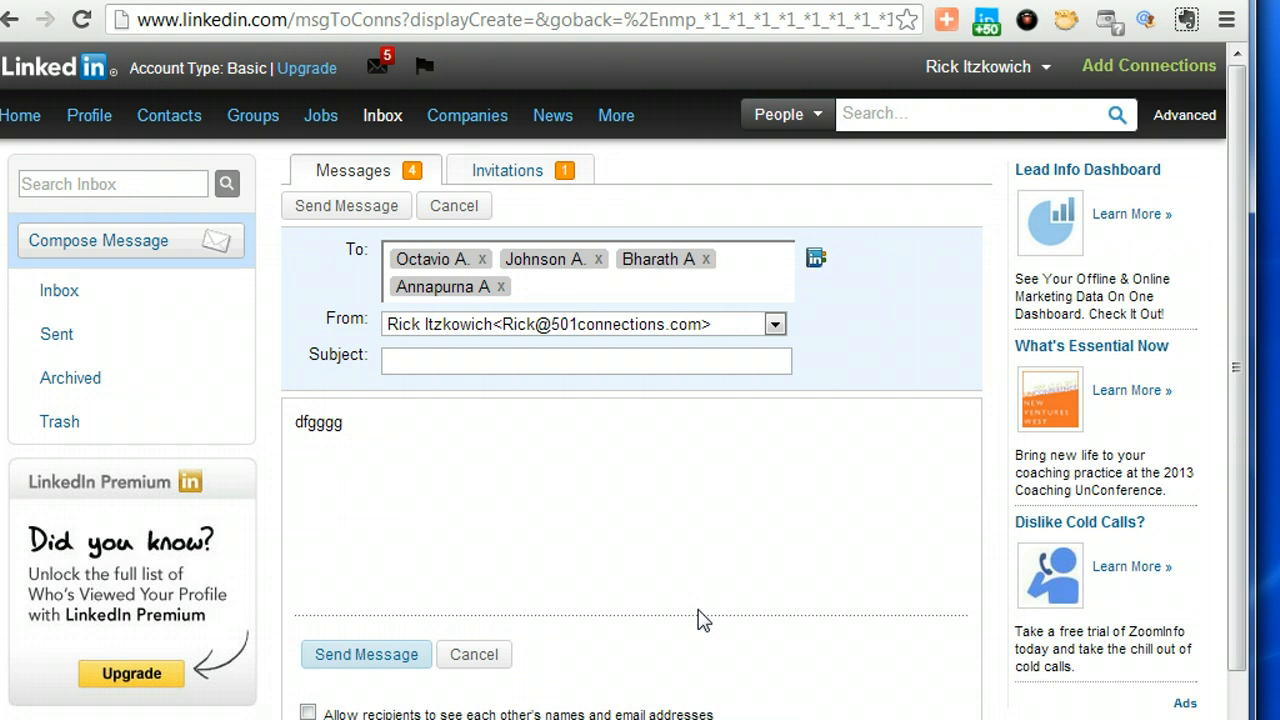
pyautogui.scroll(-3)
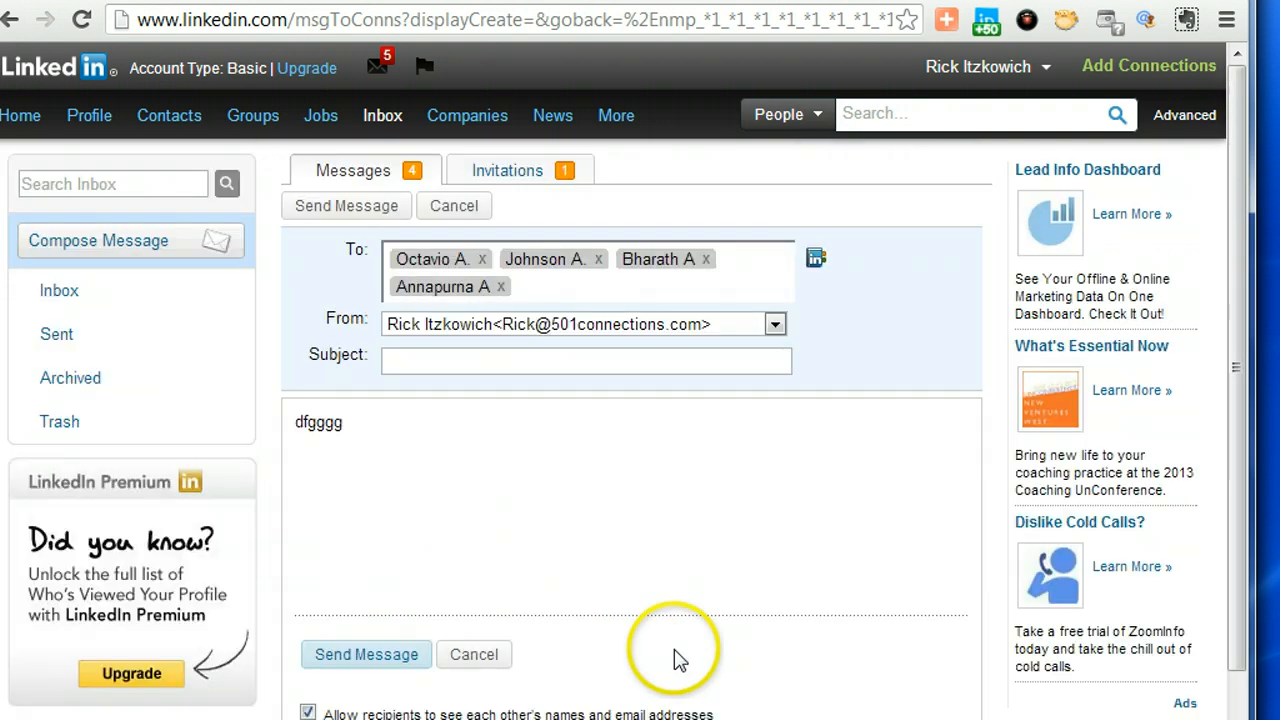
pyautogui.moveTo(688, 480)
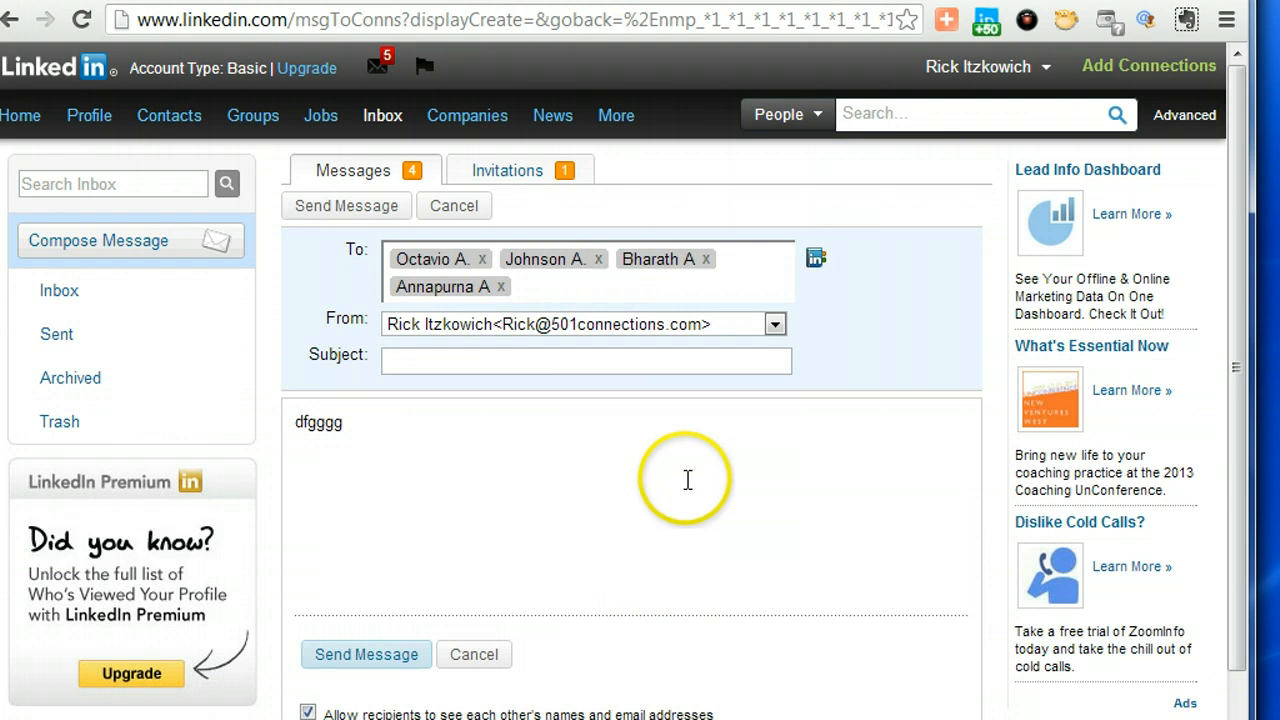
pyautogui.moveTo(694, 496)
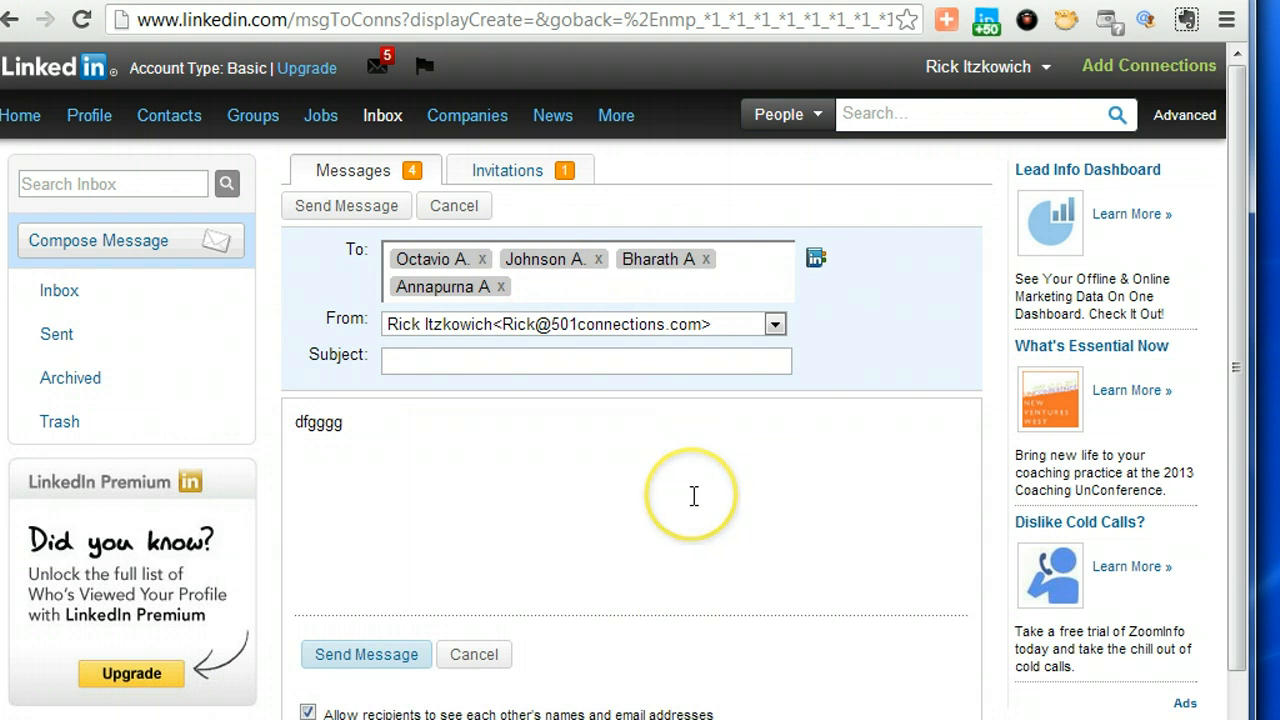
pyautogui.scroll(-3)
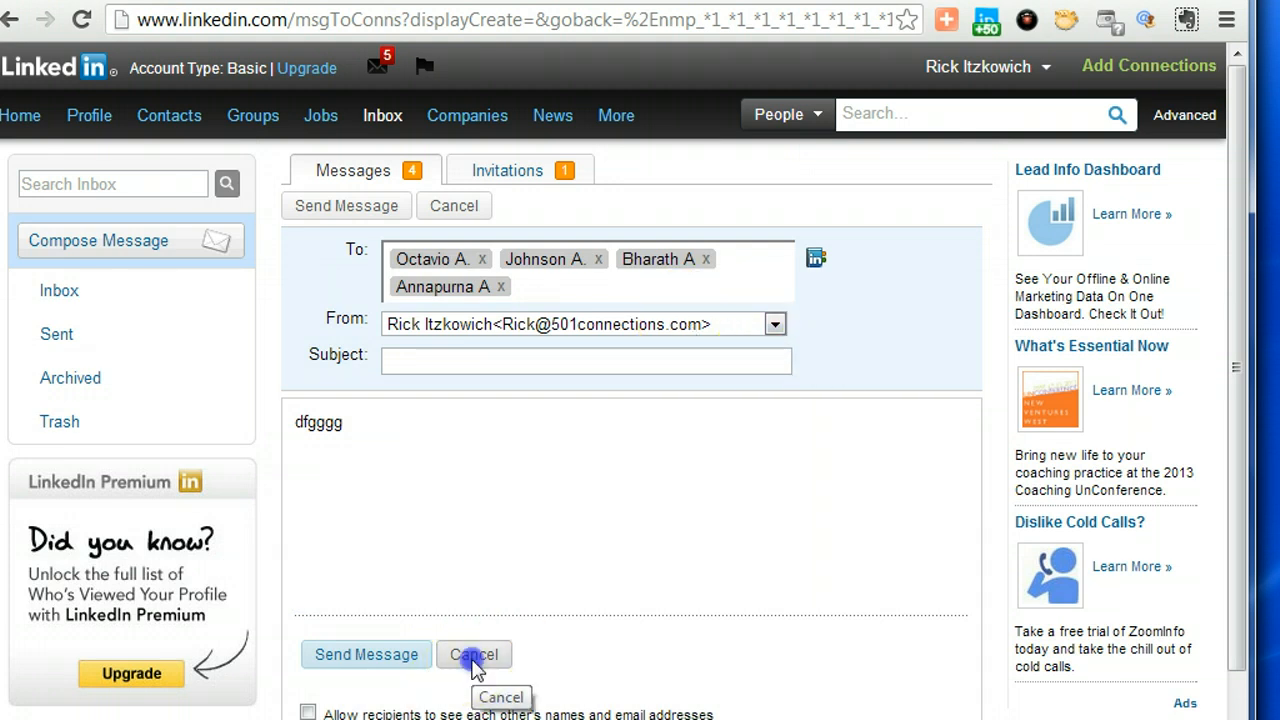
# - Cancel the draft message and go to the Connections list from the Contacts menu
pyautogui.click(472, 654)
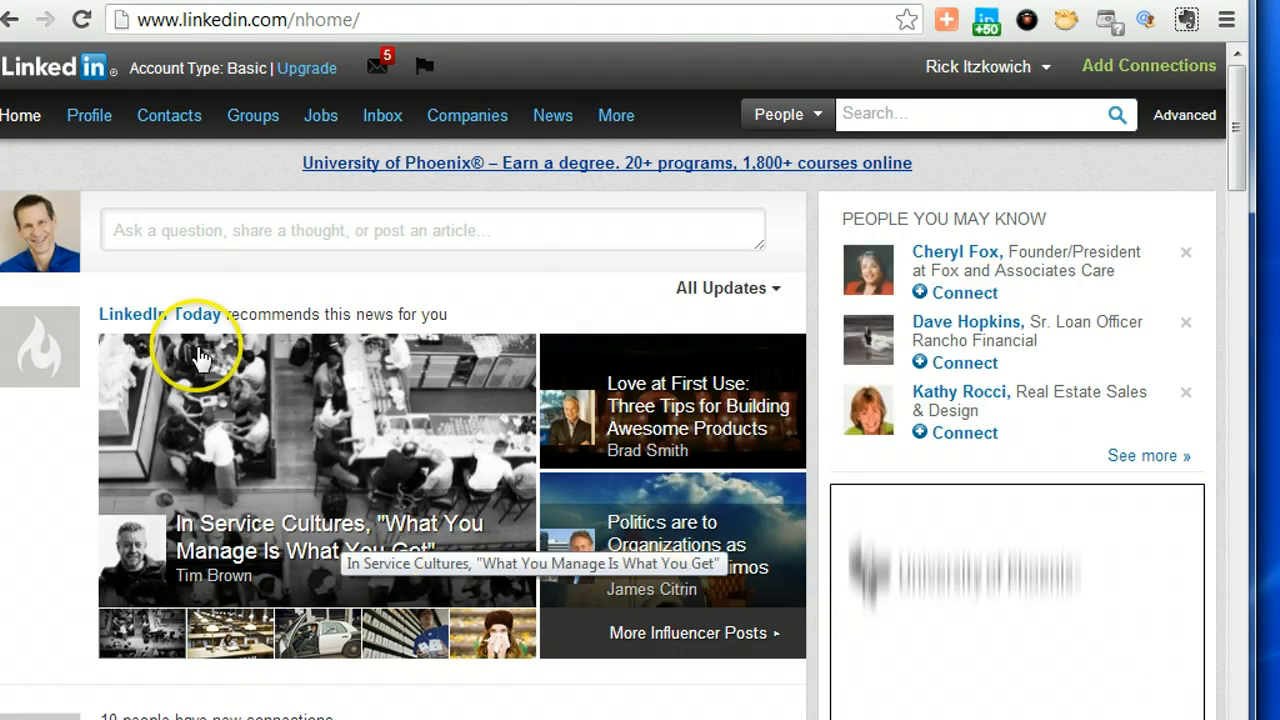
pyautogui.click(168, 114)
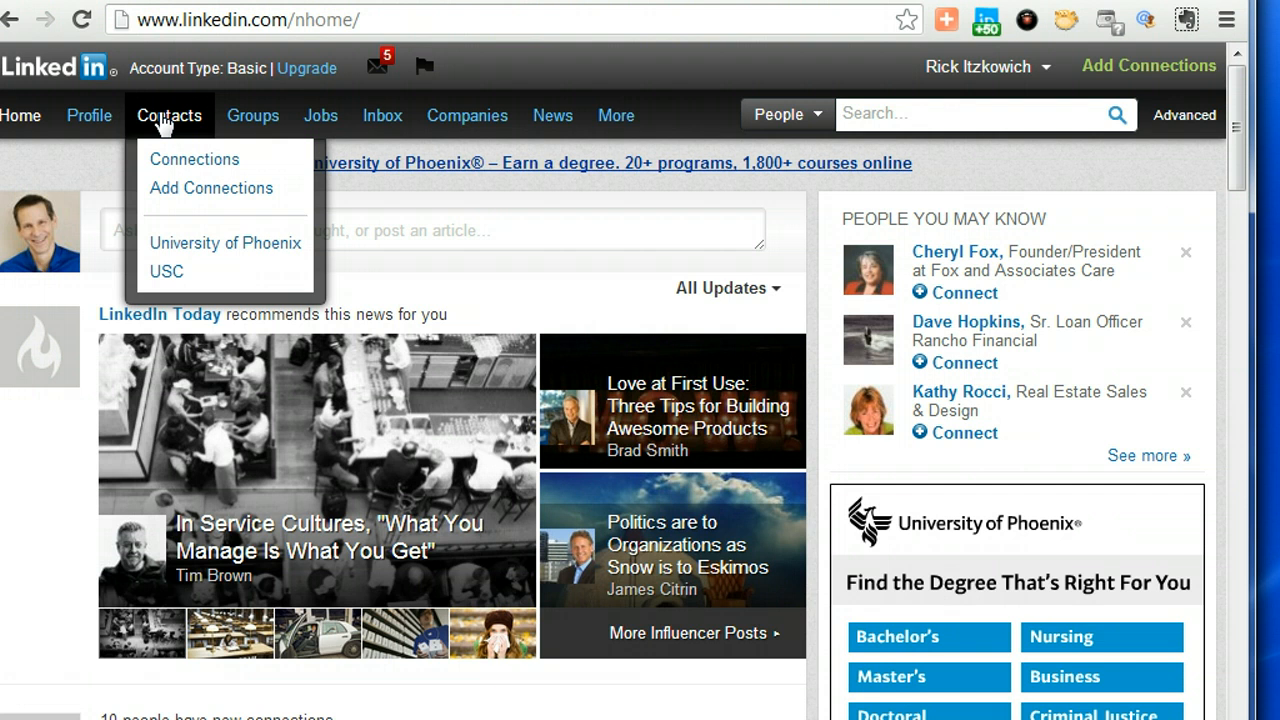
pyautogui.moveTo(184, 176)
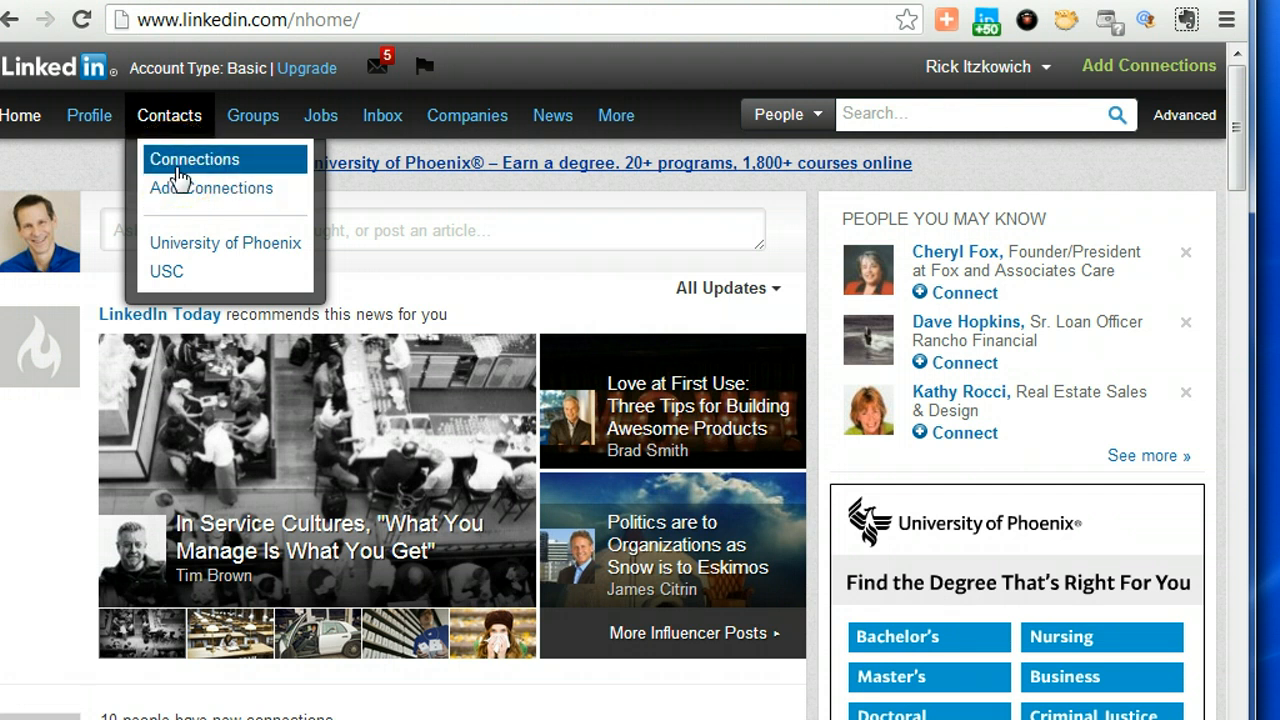
pyautogui.click(194, 160)
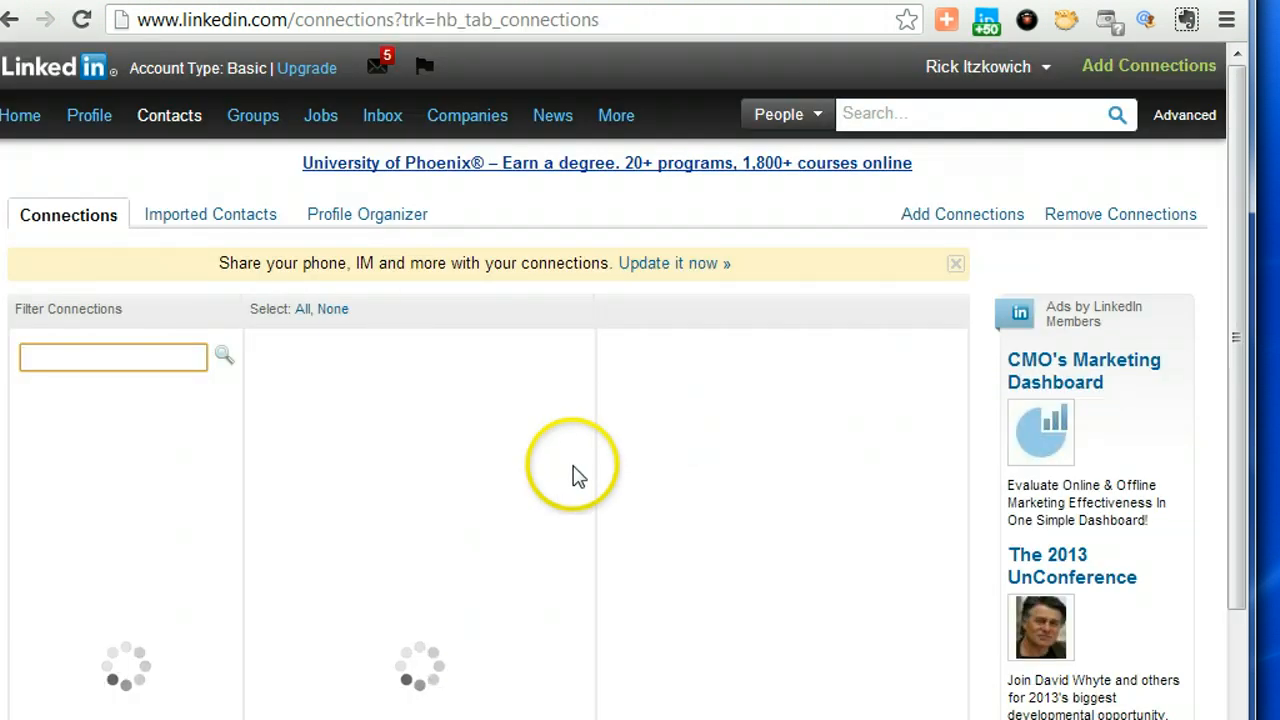
pyautogui.moveTo(588, 476)
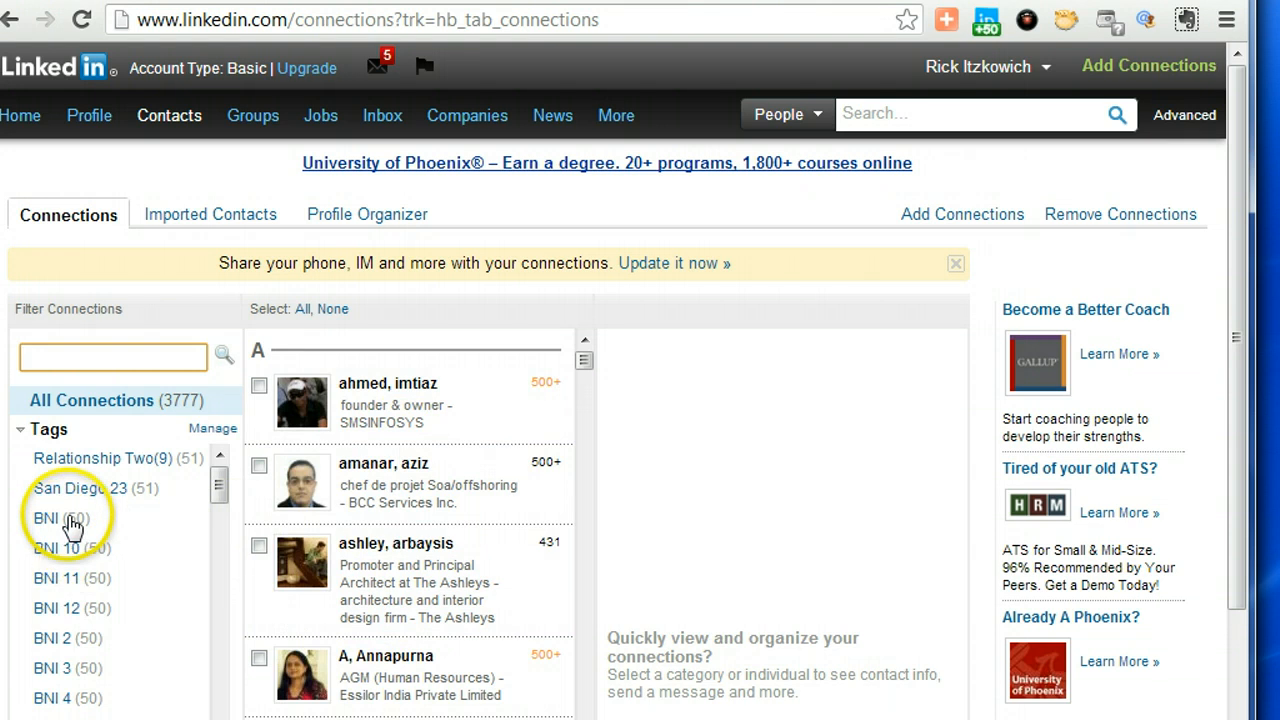
# - Filter connections by the BNI tag, select all 50 and start a message to them
pyautogui.click(46, 518)
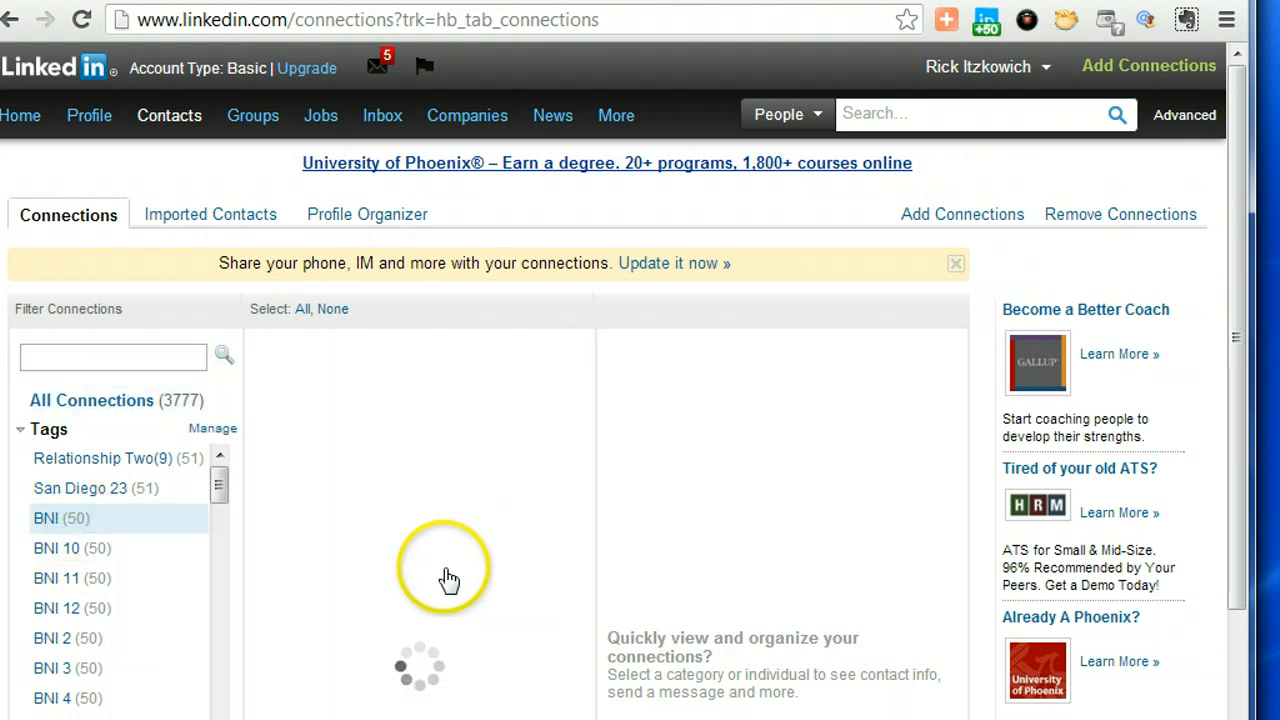
pyautogui.click(44, 518)
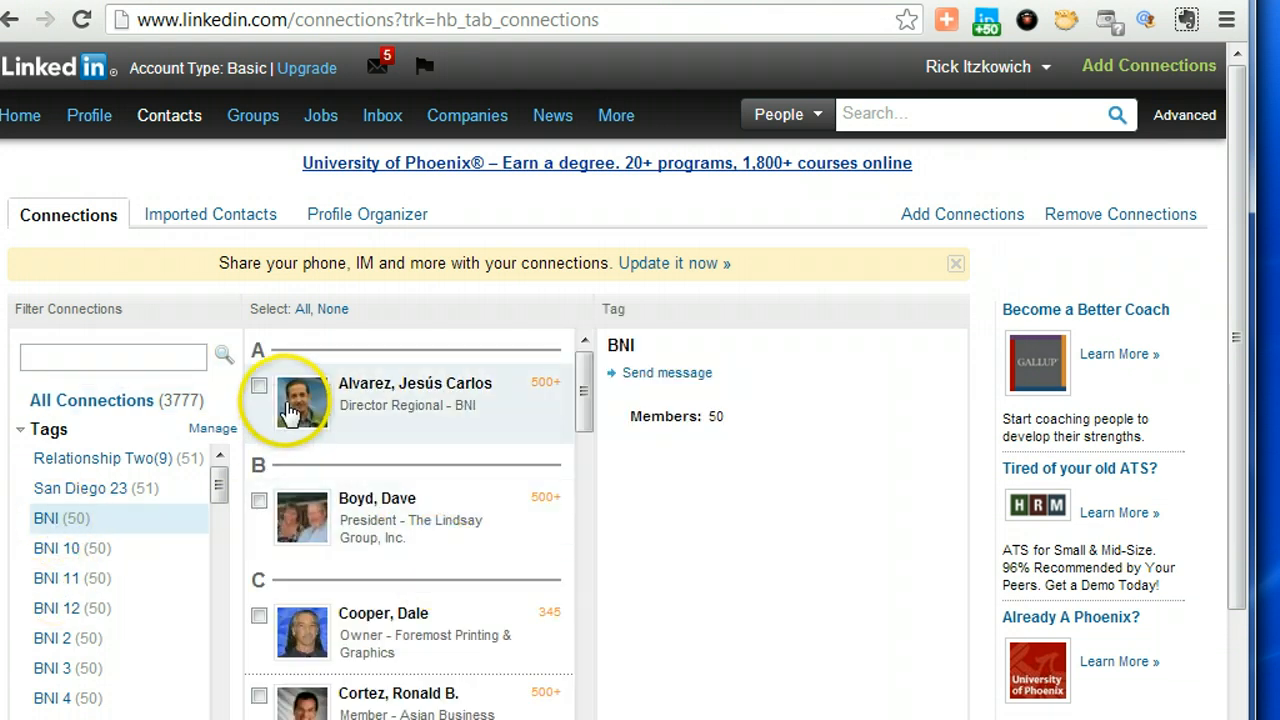
pyautogui.click(302, 308)
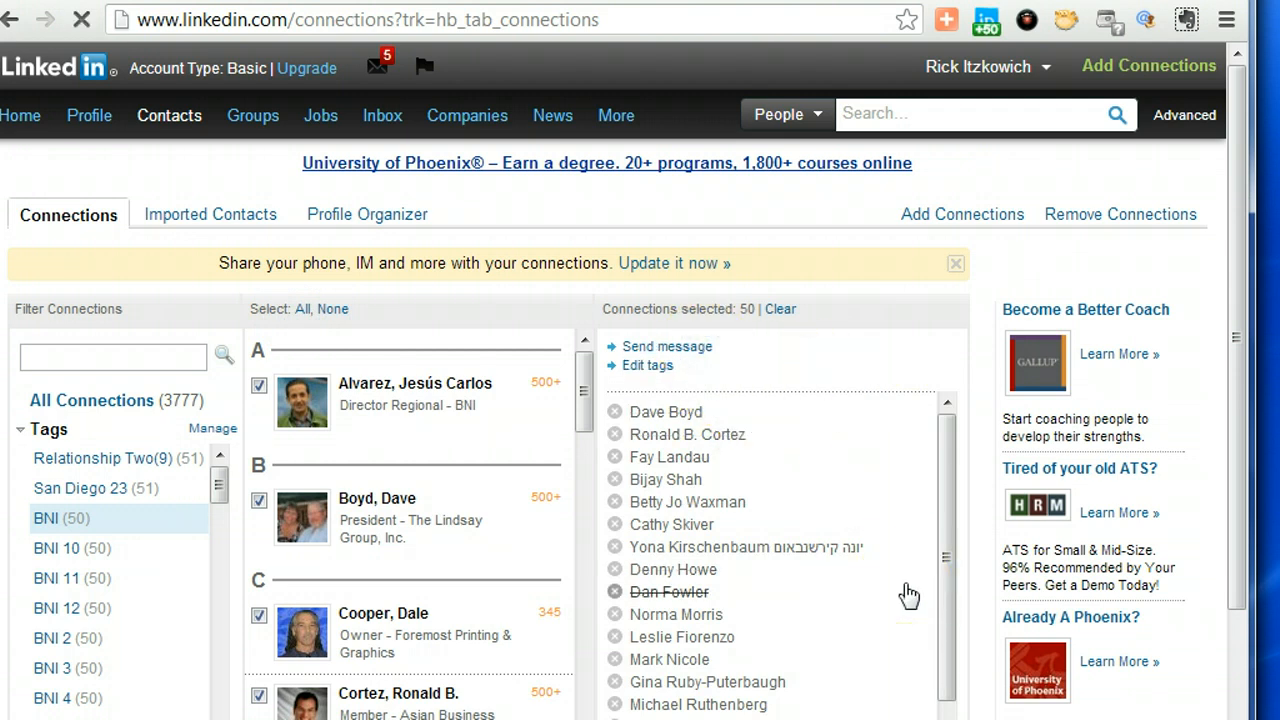
pyautogui.click(666, 346)
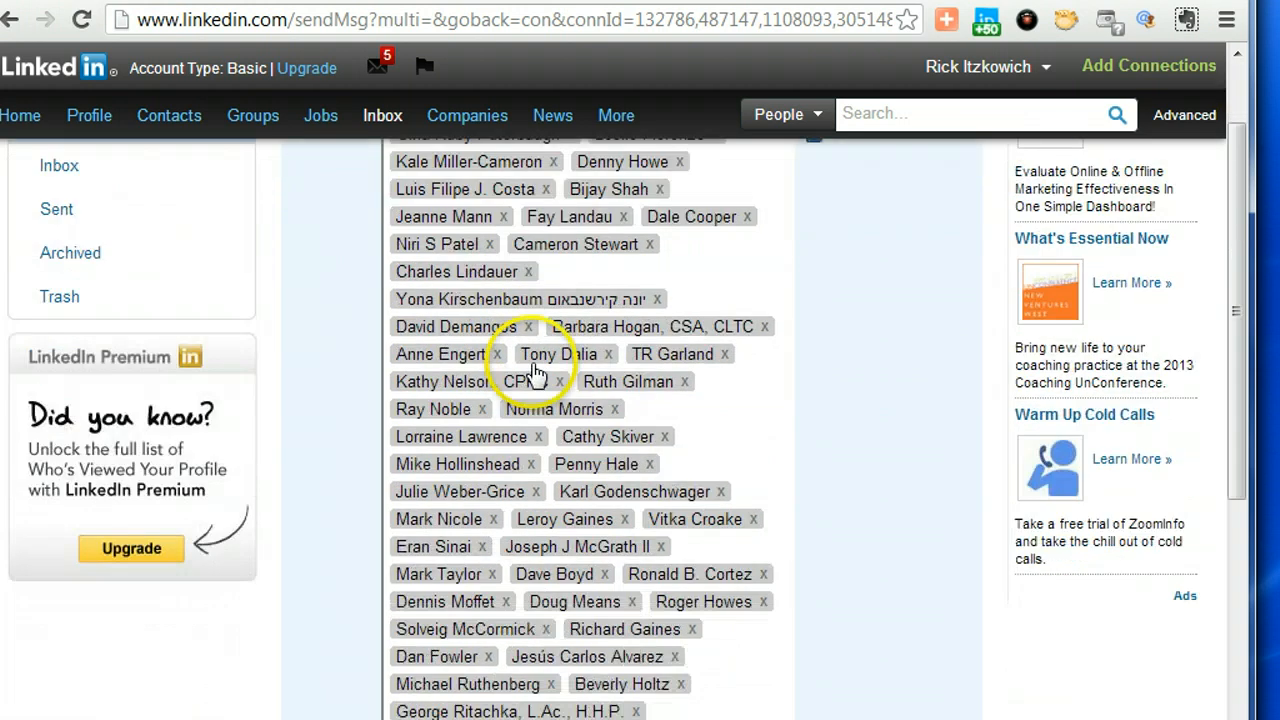
# - Scroll through the To: field to review the 50 BNI recipients
pyautogui.scroll(-3)
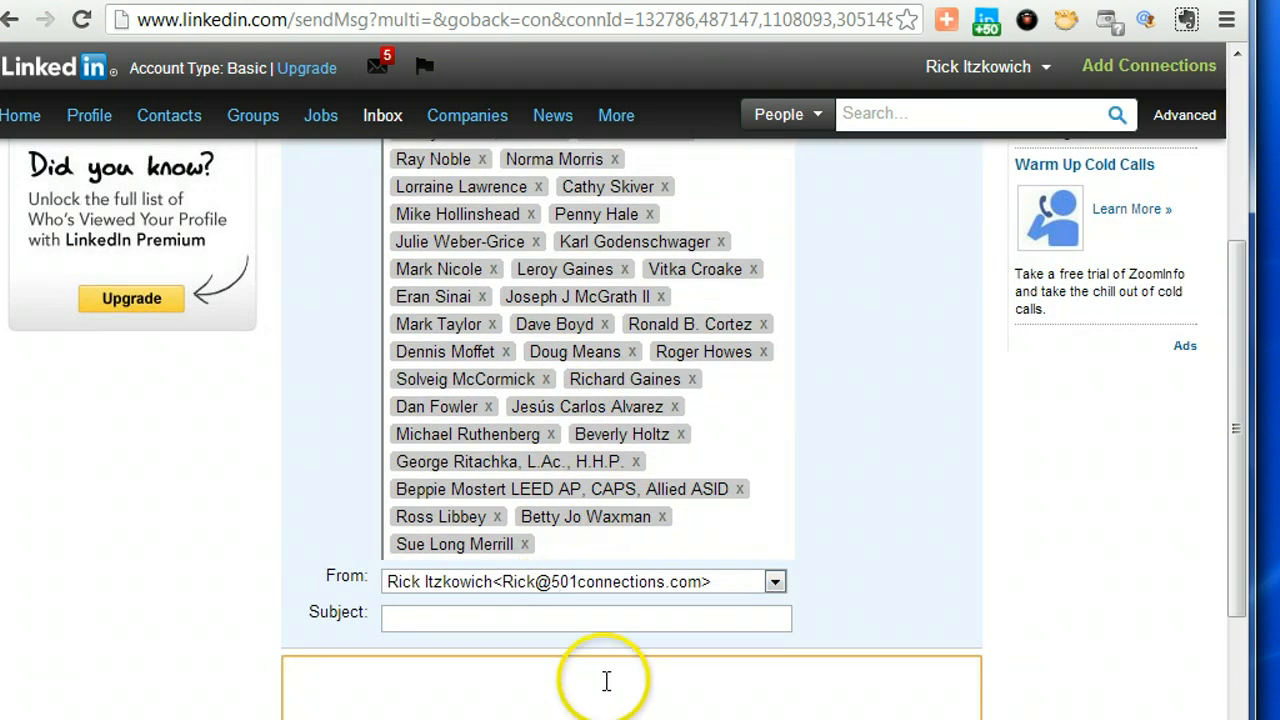
pyautogui.moveTo(916, 508)
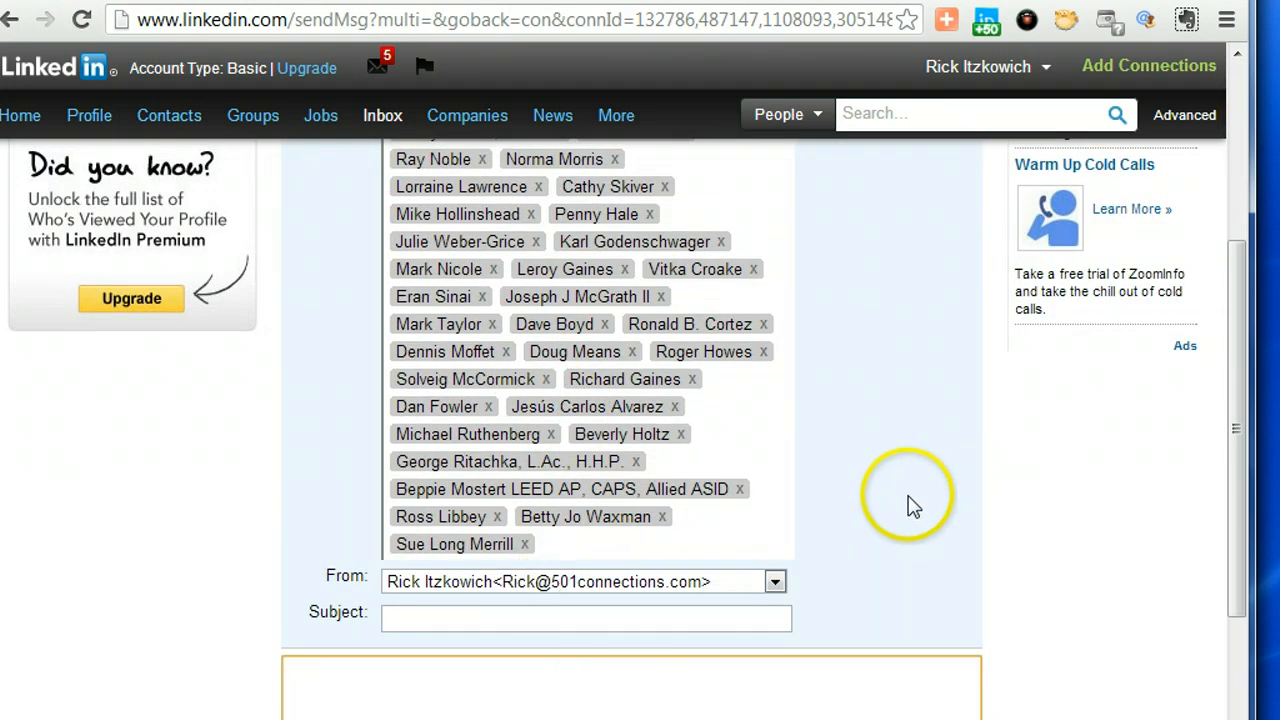